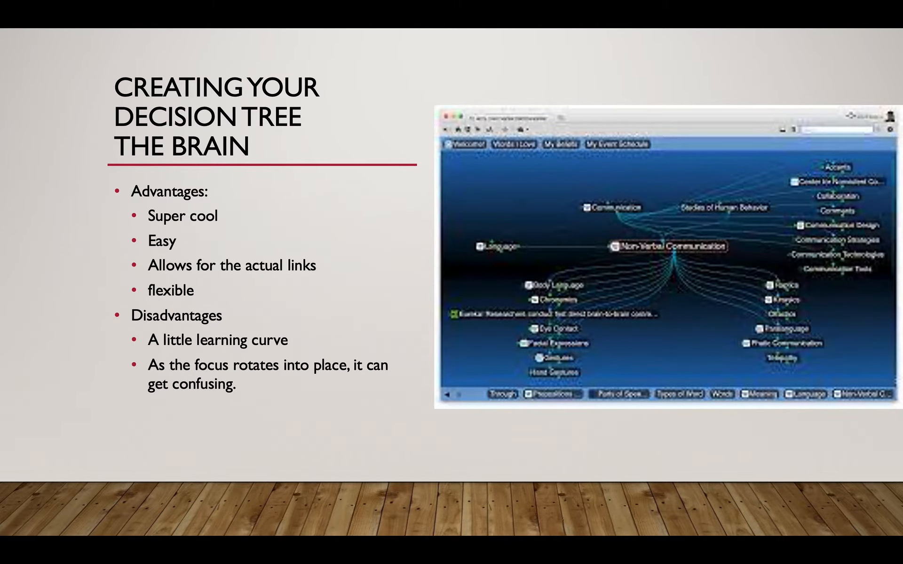
Return to the Twine slide listing its advantages and disadvantages beside the passage map.
{"action": "key", "text": "right"}
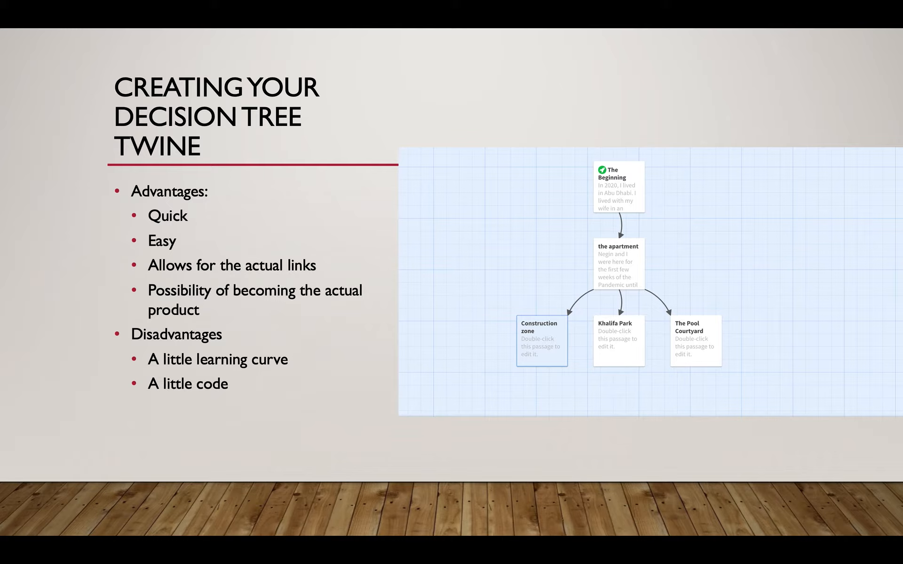
Advance to TheBrain slide with its advantages, disadvantages and mind-map screenshot.
{"action": "key", "text": "right"}
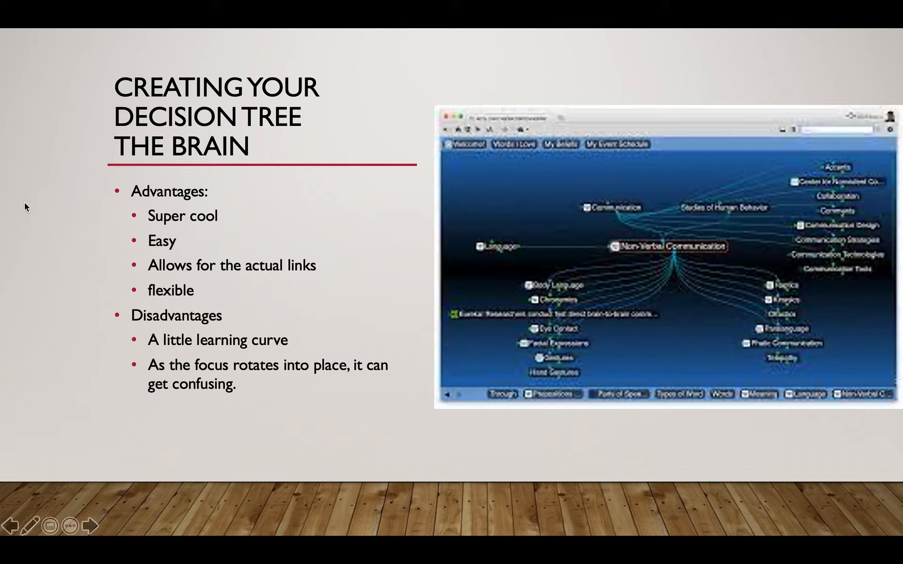
{"action": "mouse_move", "coordinate": [429, 326]}
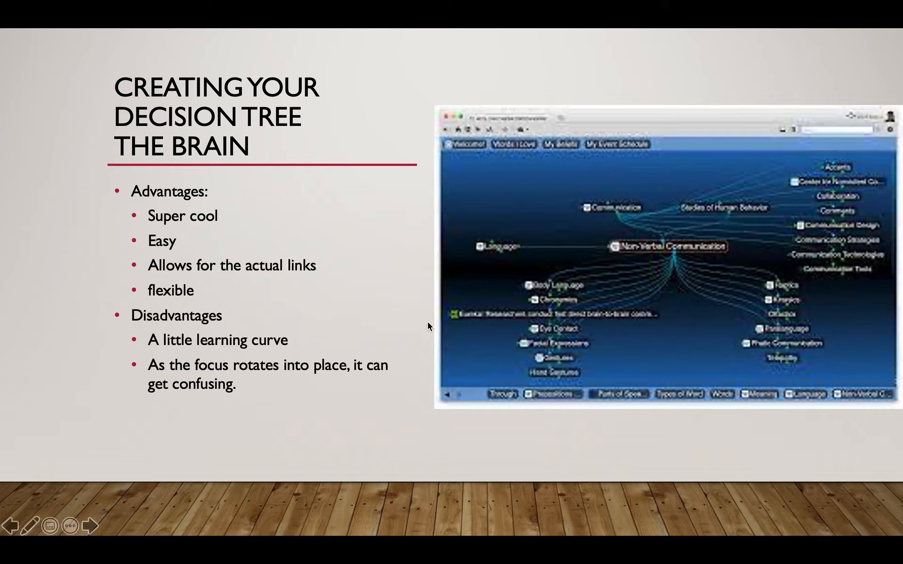
{"action": "mouse_move", "coordinate": [646, 250]}
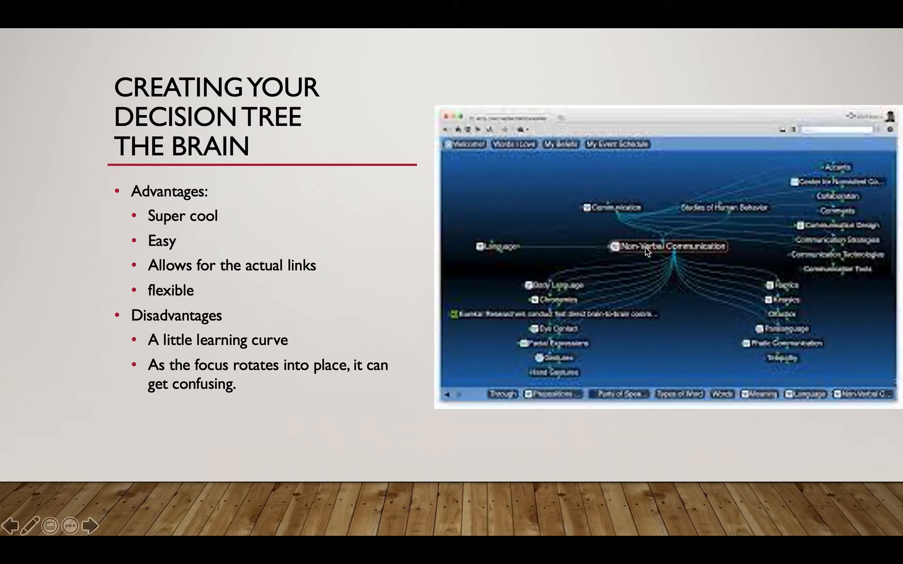
{"action": "mouse_move", "coordinate": [629, 287]}
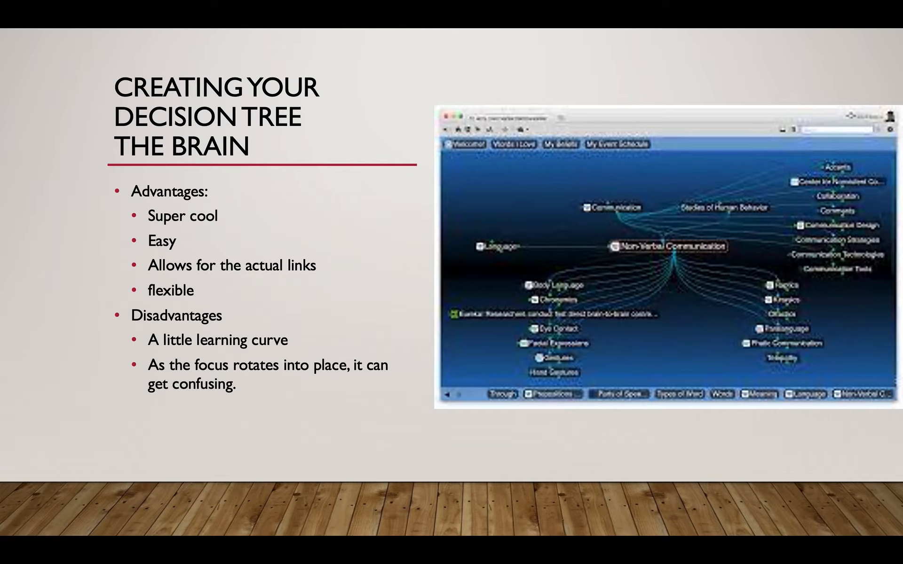
Advance through Step 5 Add Interactivity to the RenPY, TyranoBuilder and Visual Novel Maker slide.
{"action": "key", "text": "Right"}
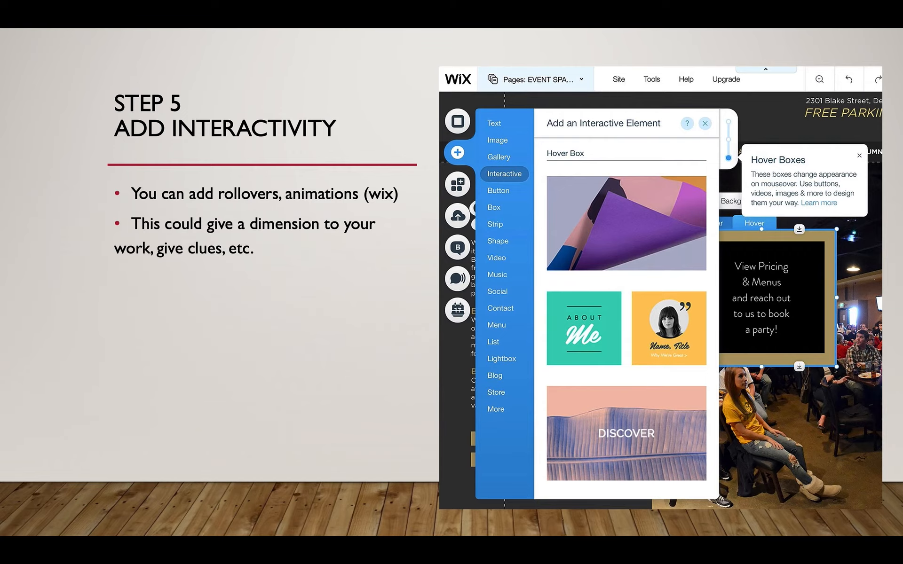
{"action": "key", "text": "right"}
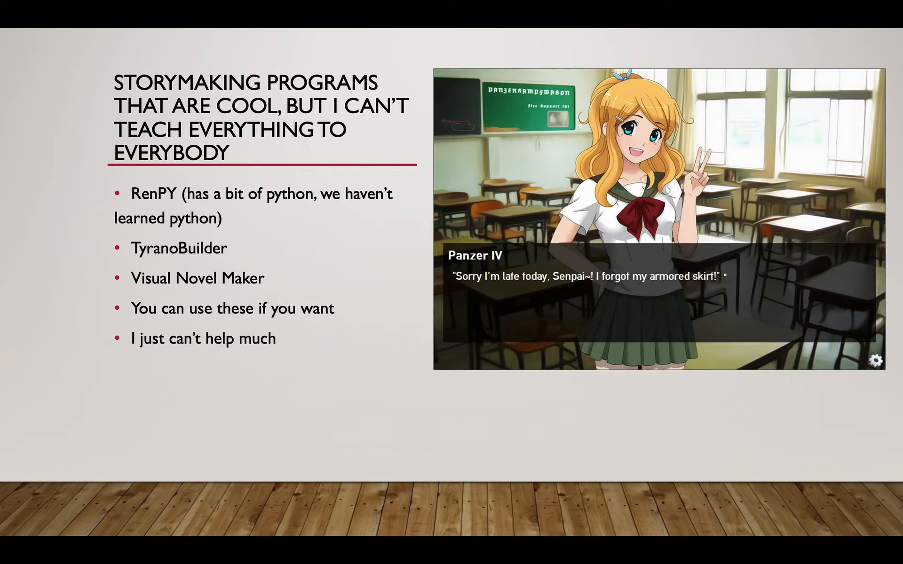